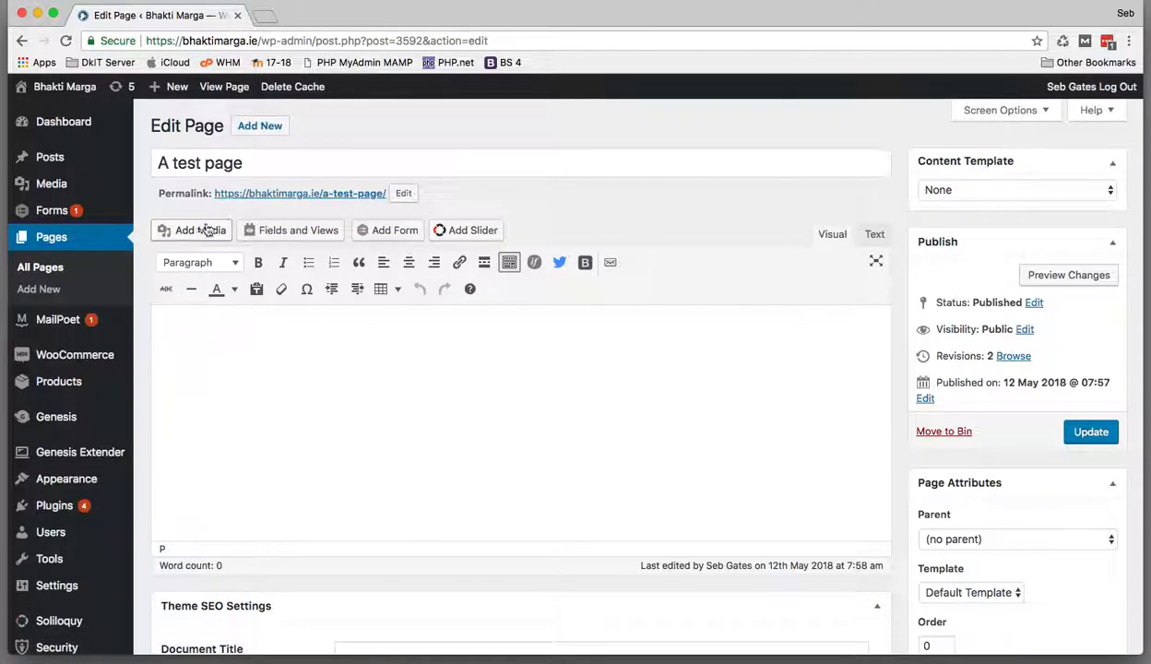
- Bring up the media library from the 'A test page' editor via Add Media
click(192, 229)
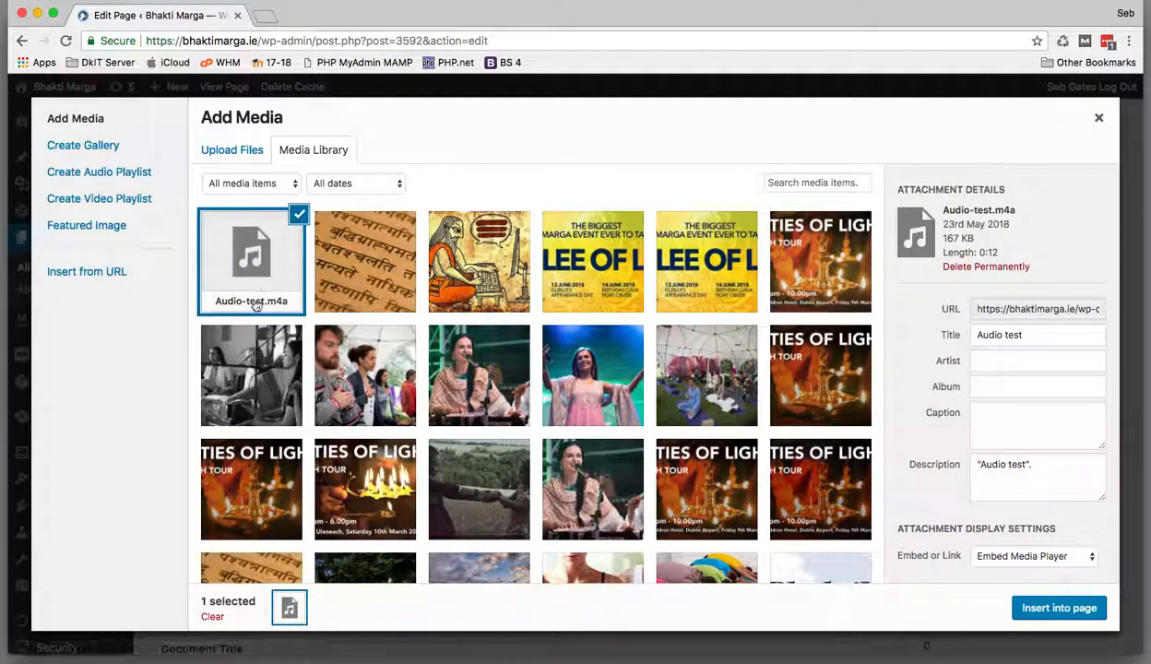
mouse_move(269, 310)
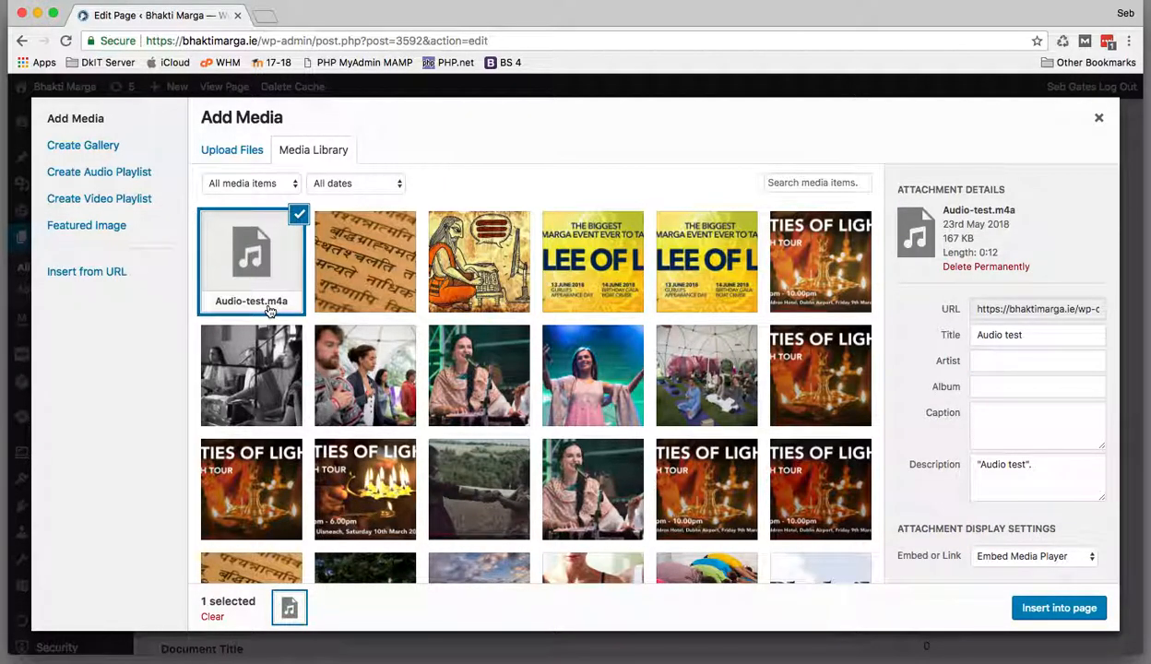
mouse_move(1051, 233)
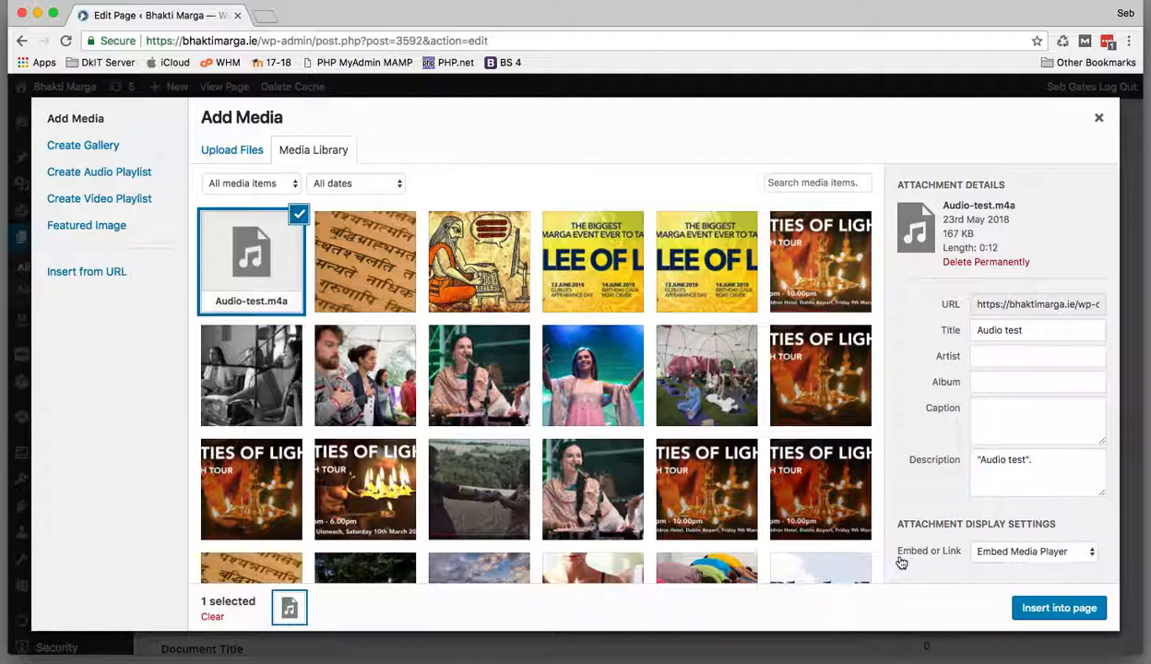
mouse_move(1003, 280)
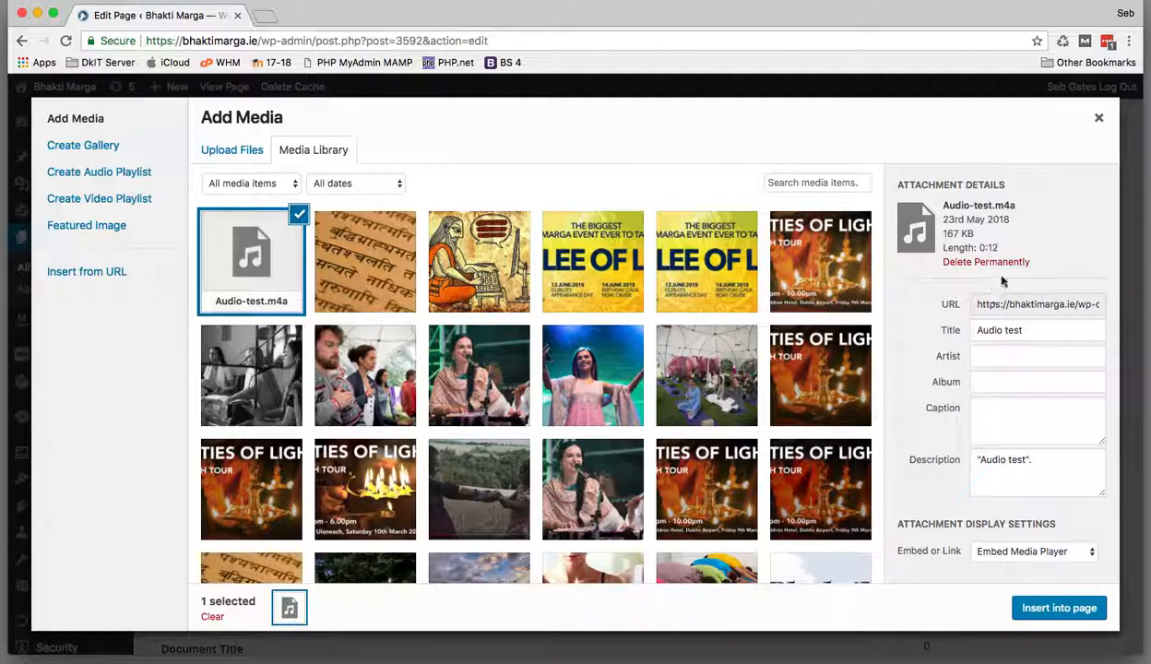
mouse_move(907, 564)
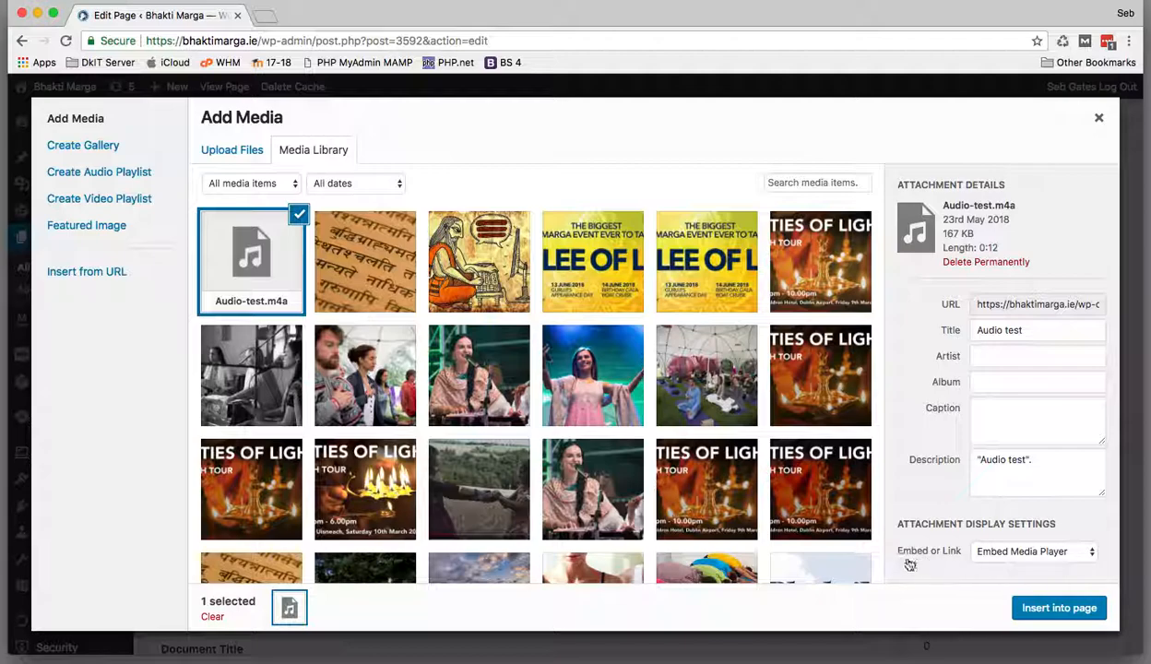
mouse_move(939, 561)
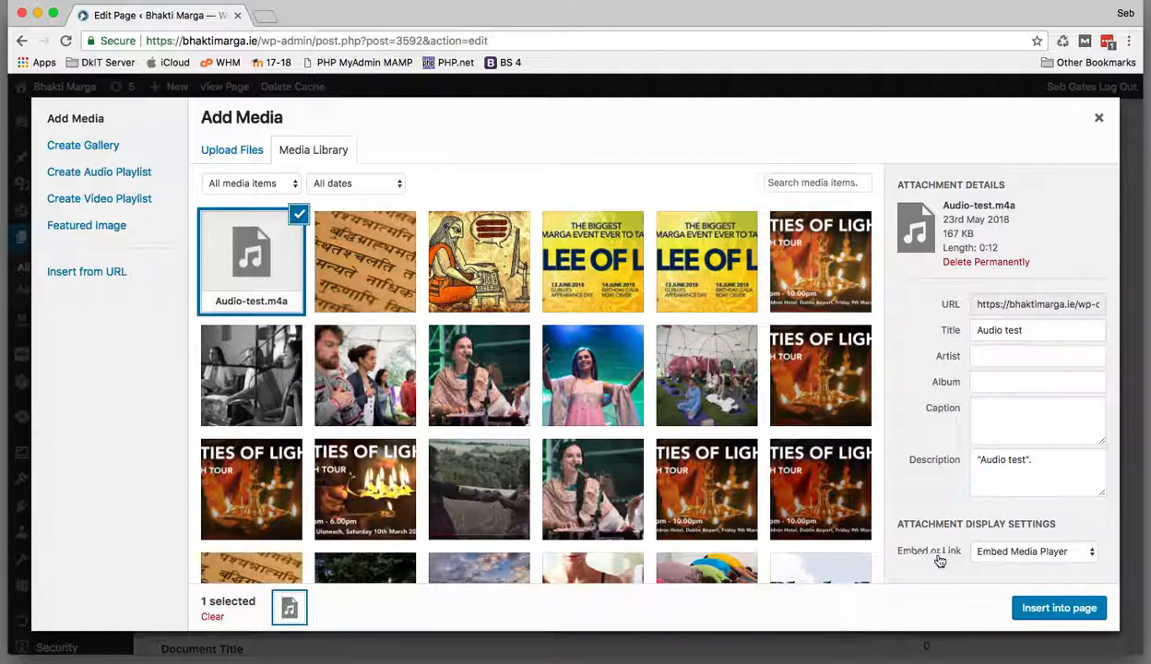
- Insert Audio-test.m4a into the page with the Embed Media Player option kept
click(1033, 550)
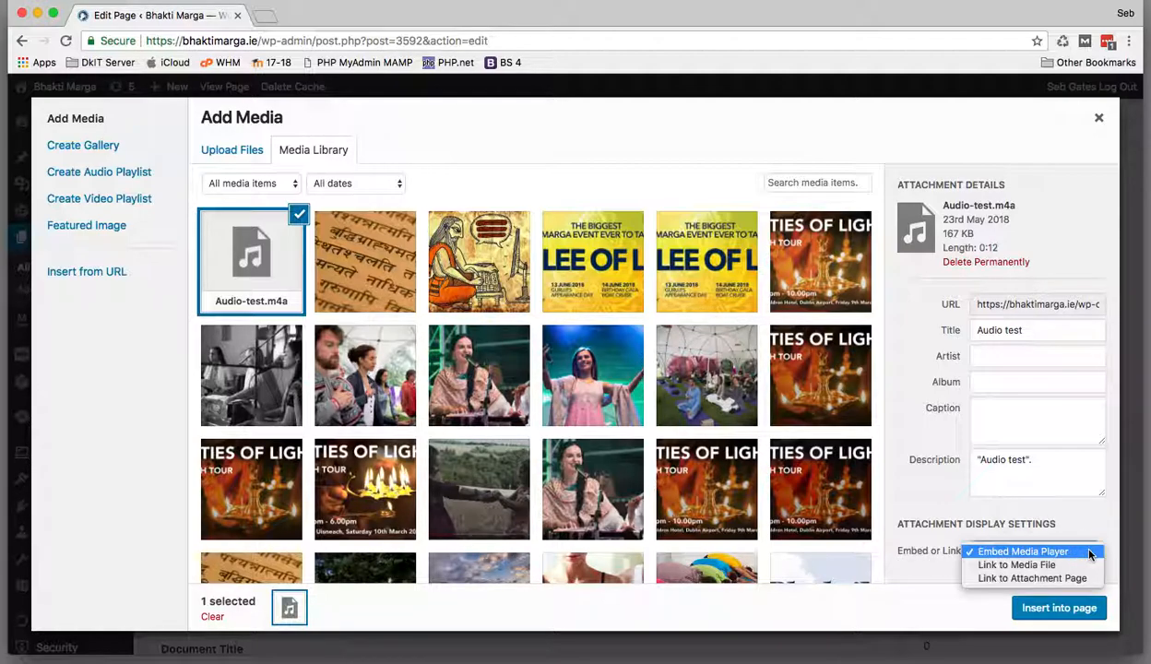
click(1021, 550)
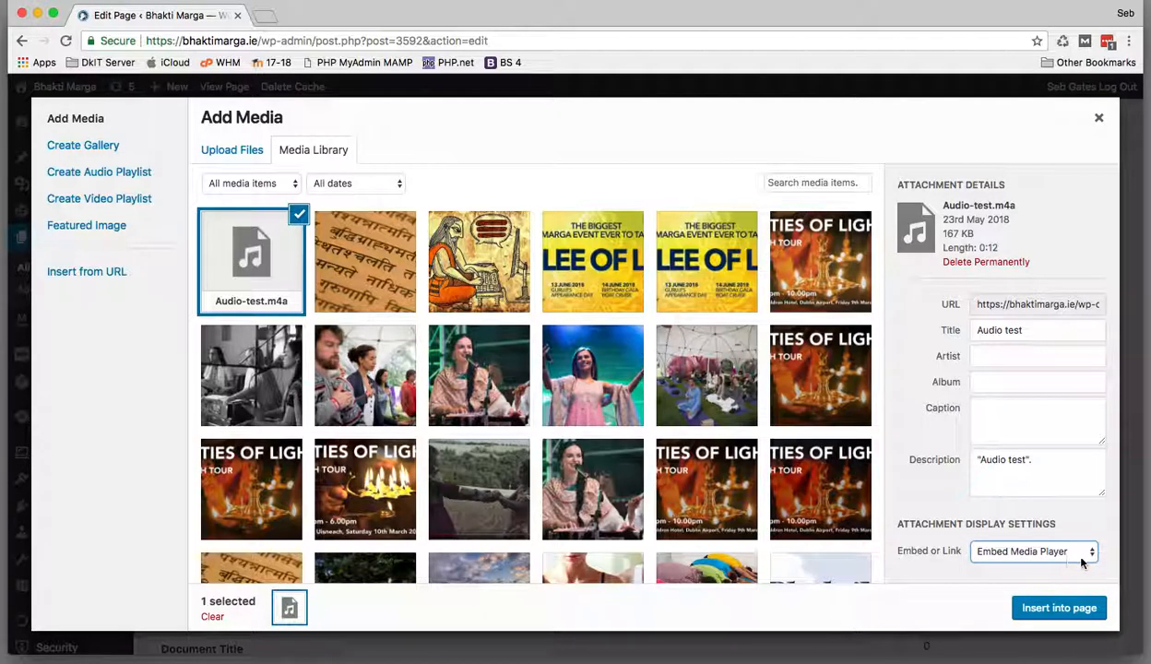
click(1099, 118)
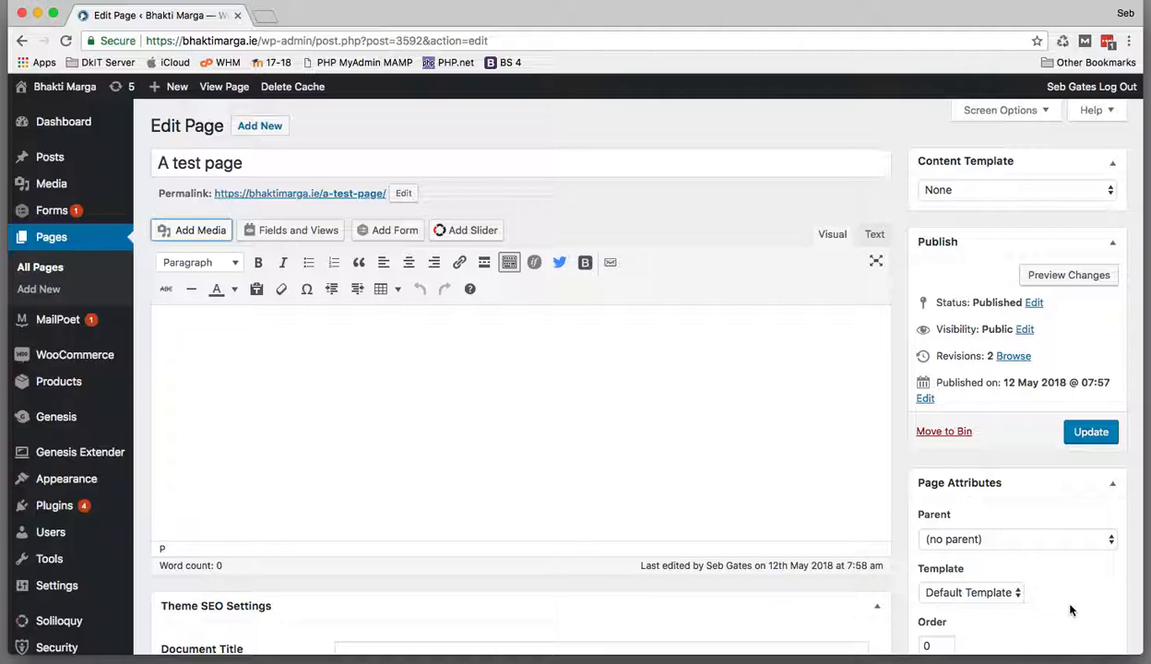
- Update the page so the Audio-test.m4a player is saved, then reach View Page's link options
click(1090, 432)
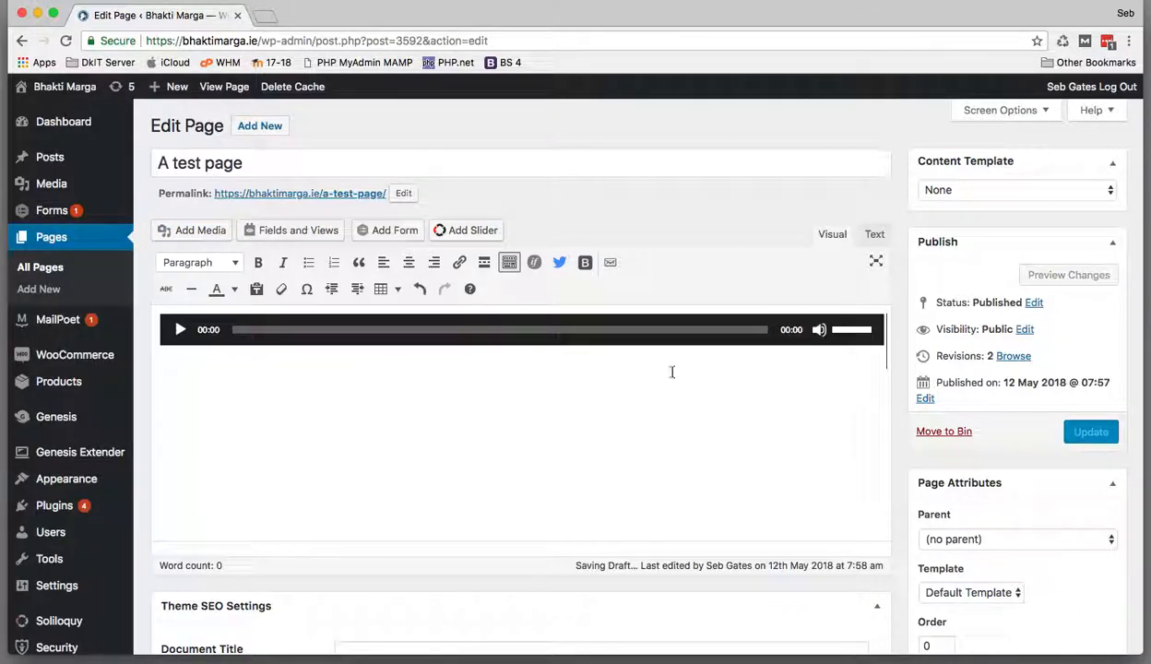
click(1090, 432)
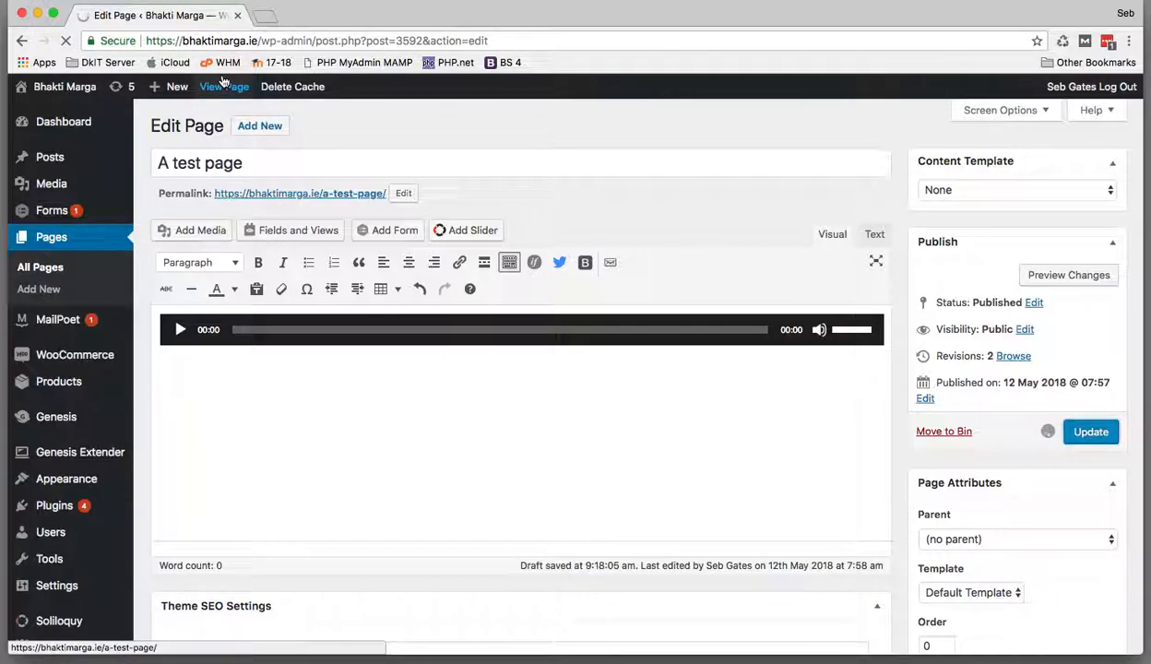
click(1090, 432)
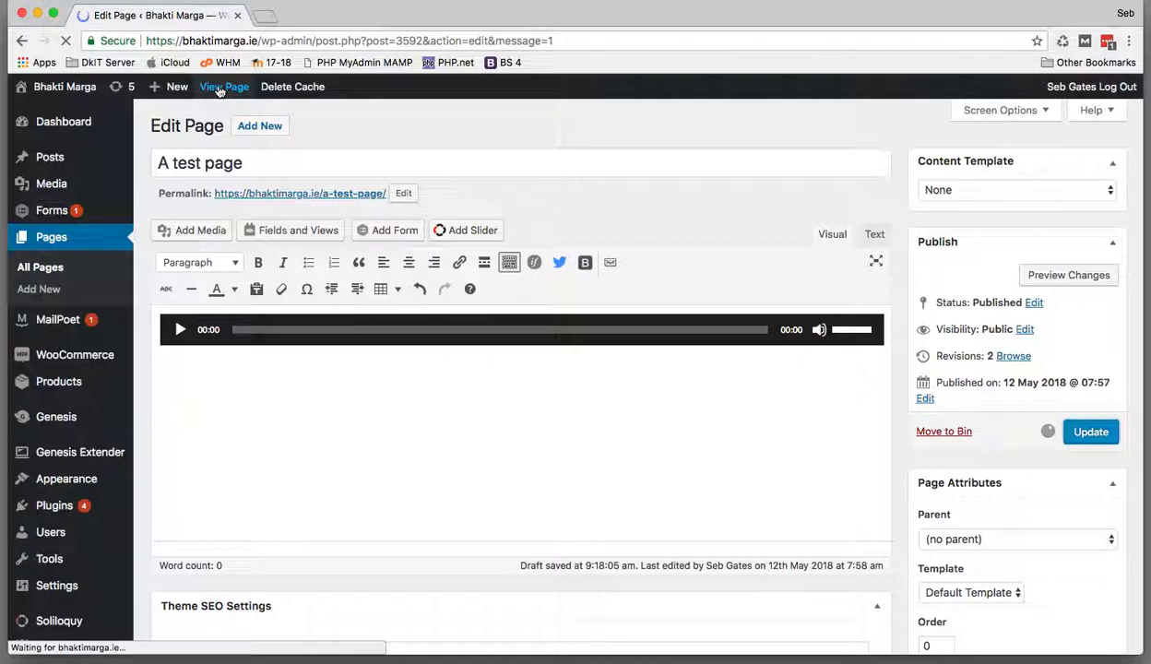
right_click(225, 87)
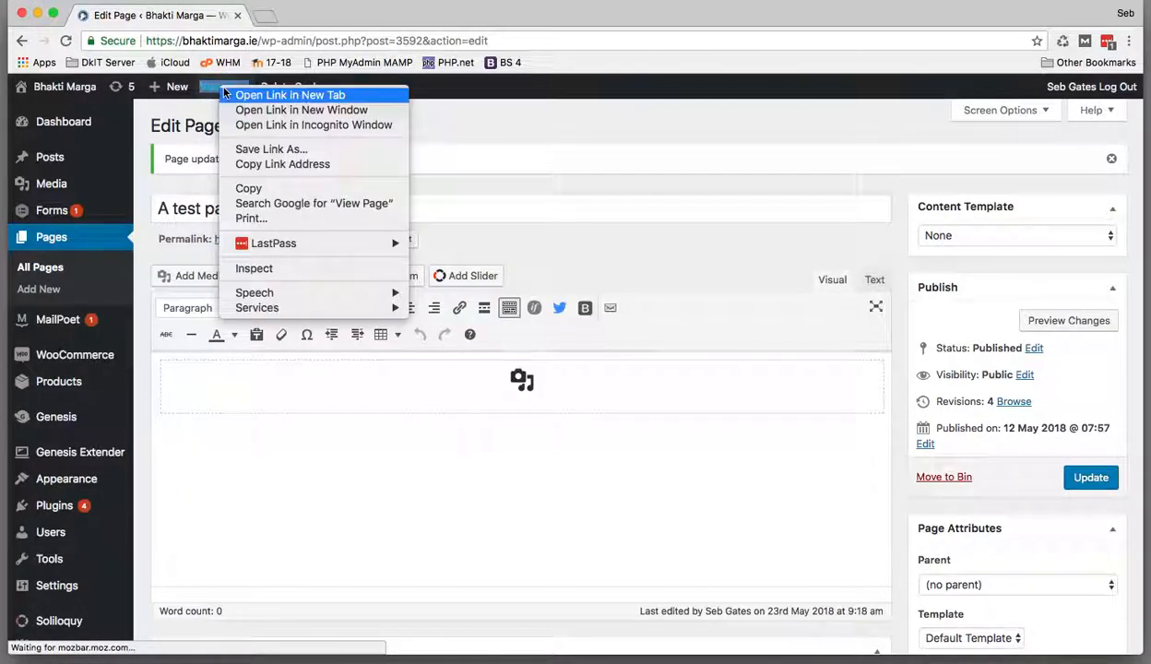
- Play the audio on the live page in a new tab, then return to the editor's media library
click(291, 96)
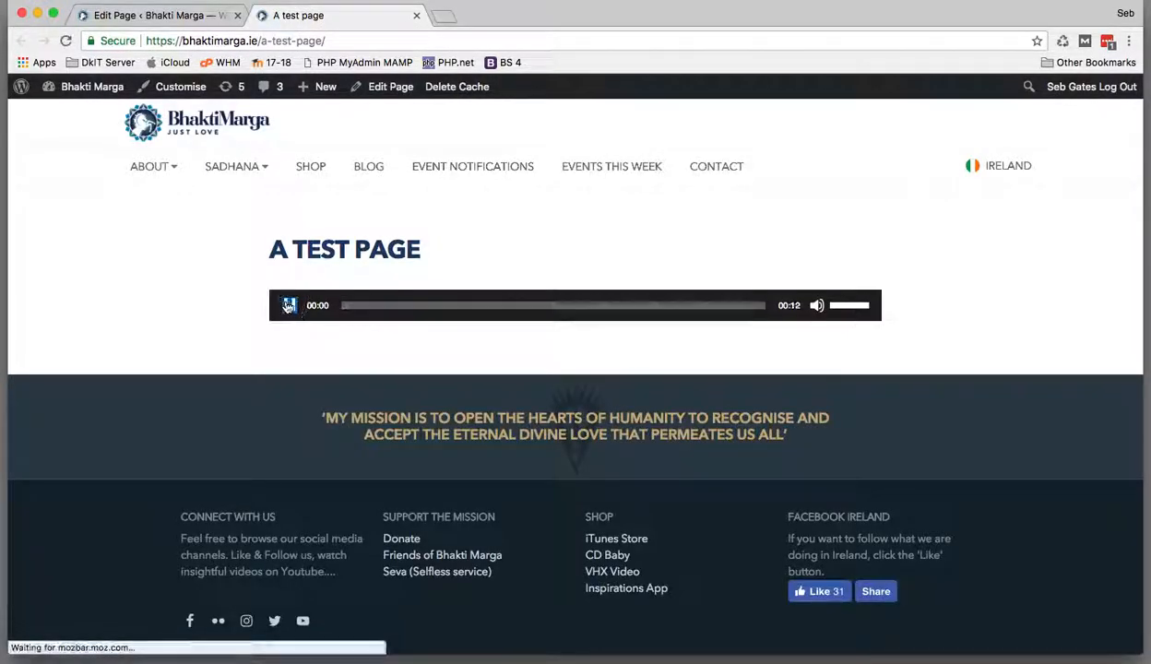
click(288, 306)
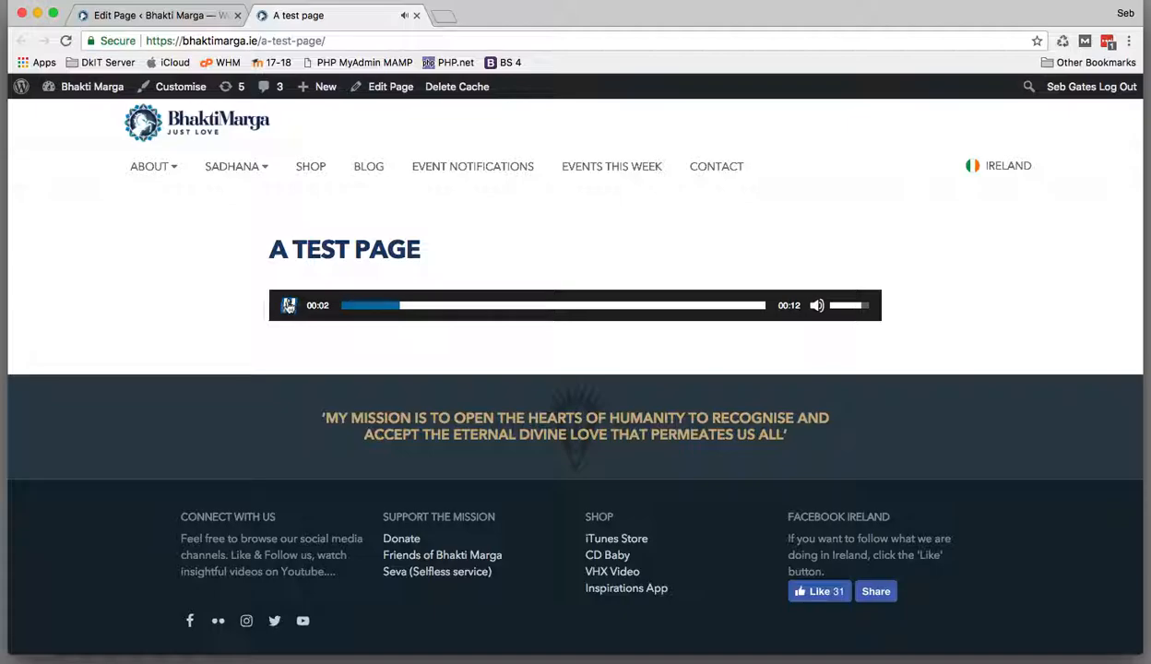
click(391, 86)
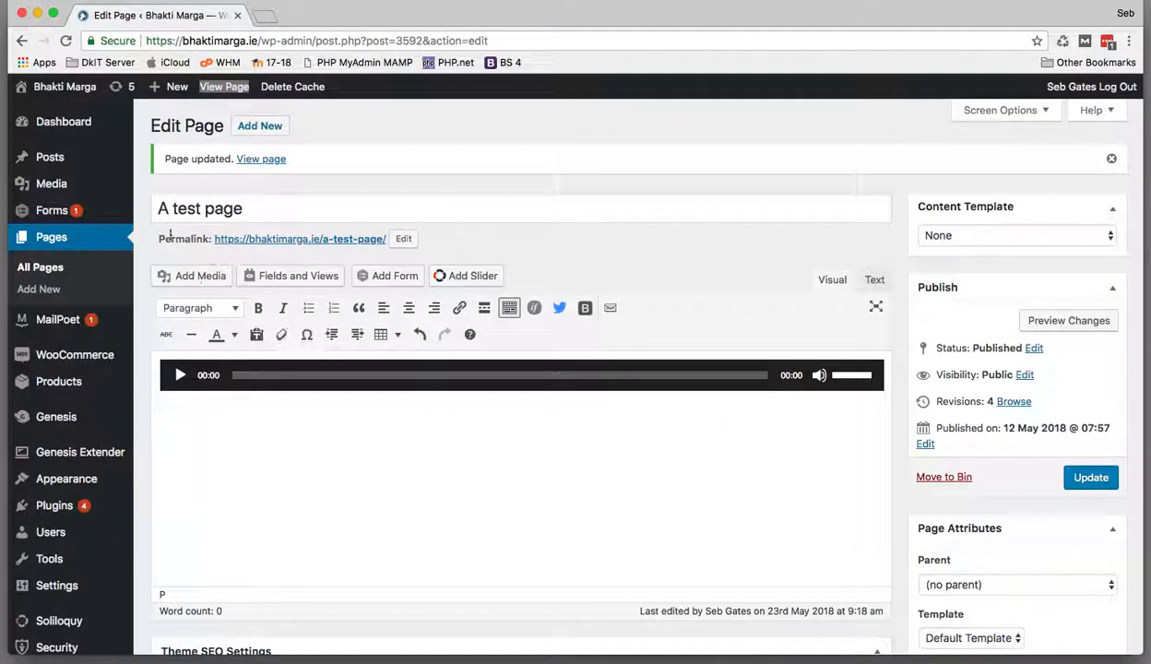
click(191, 275)
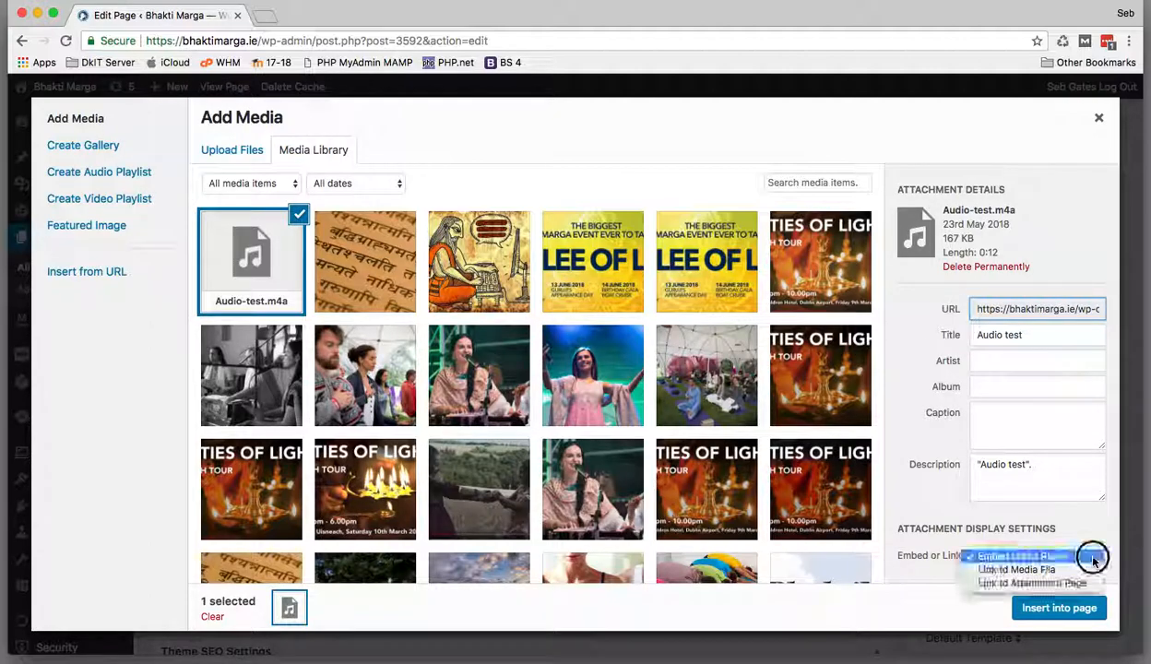
click(1014, 568)
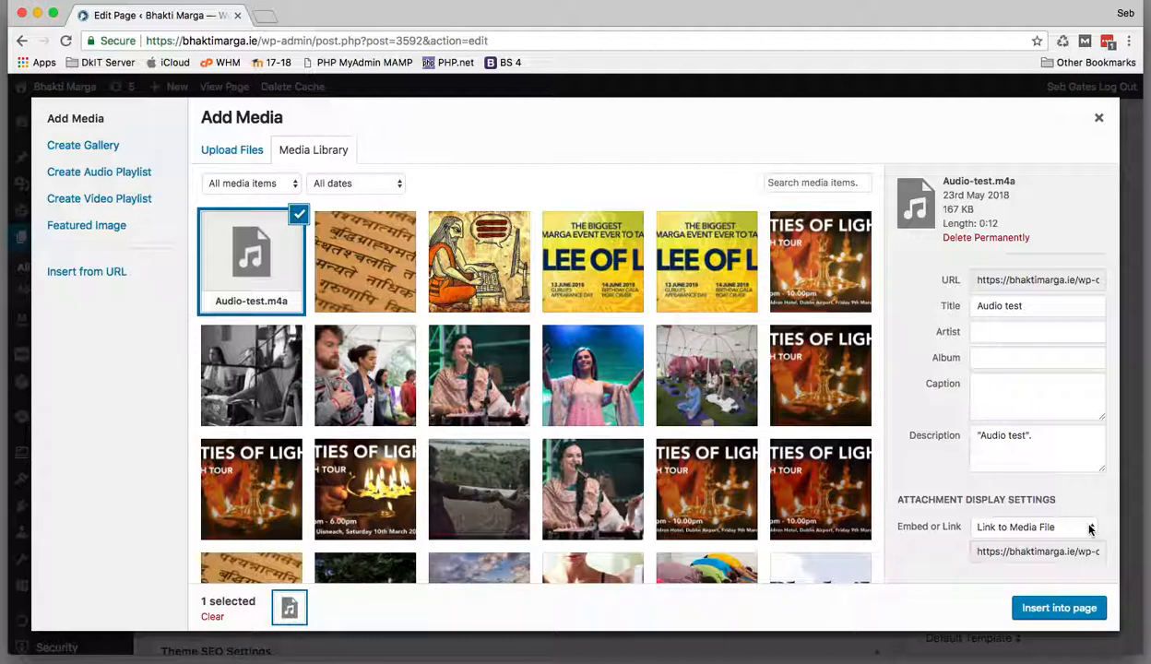
click(1059, 608)
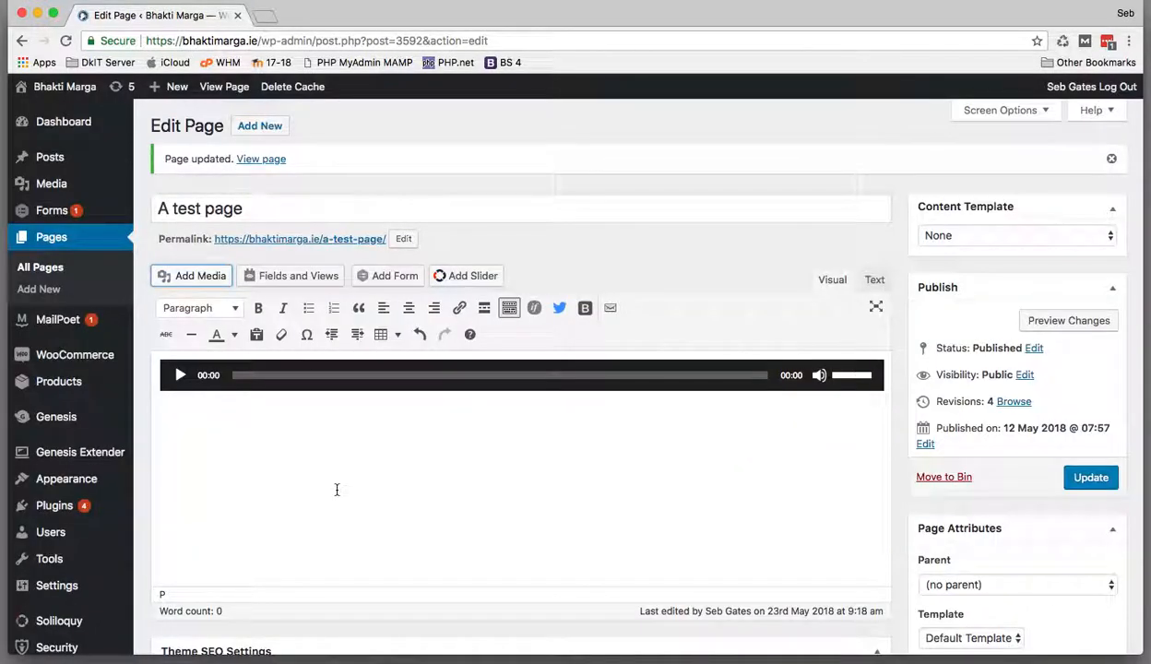
text(Audio test)
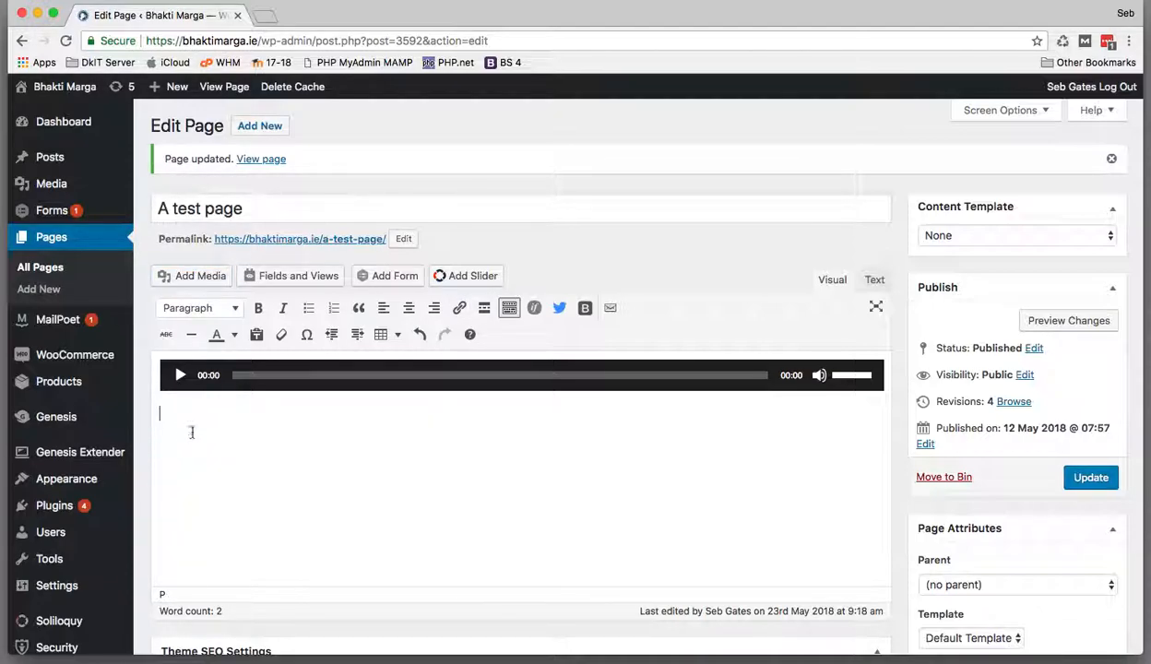
click(192, 274)
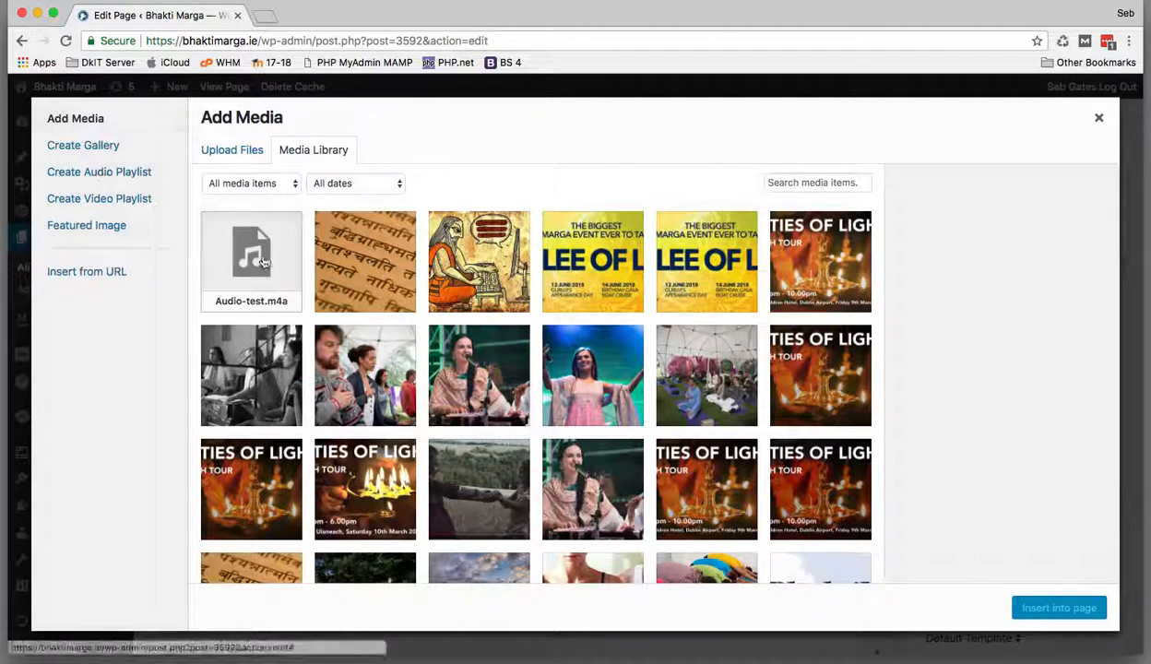
click(250, 262)
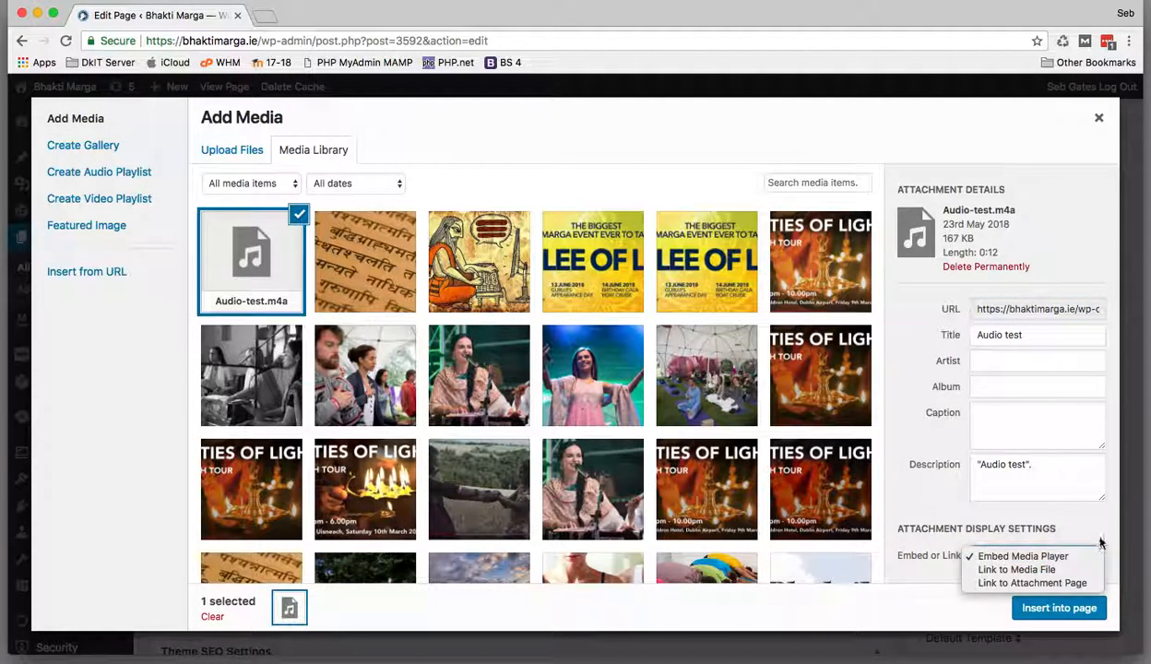
click(1059, 608)
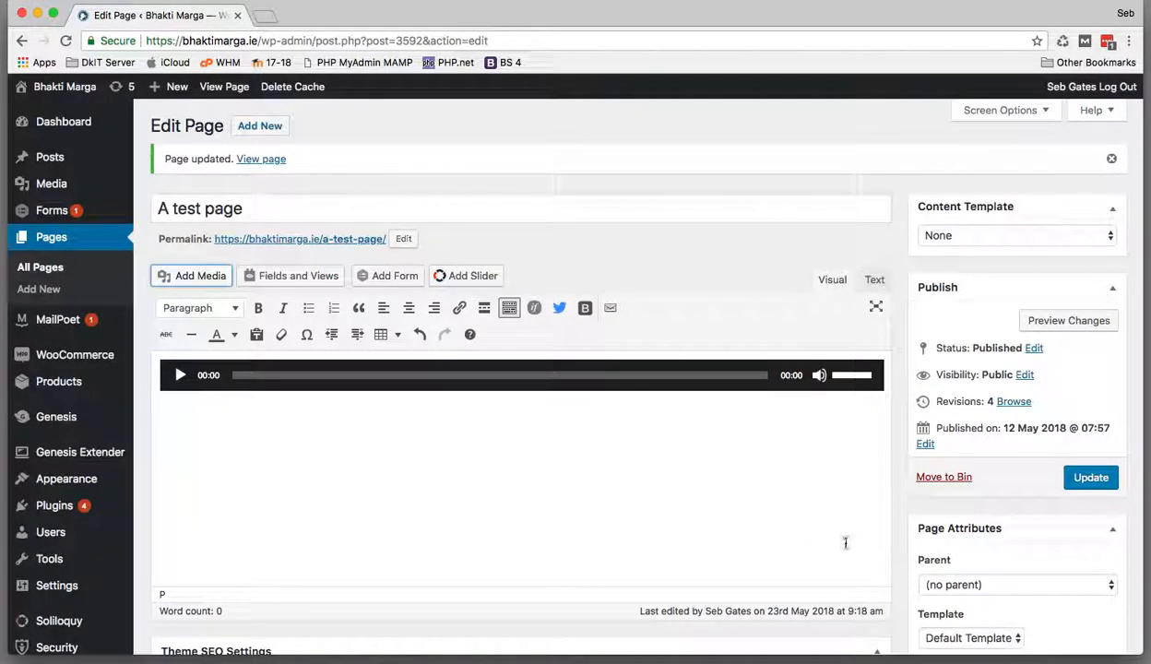
mouse_move(458, 85)
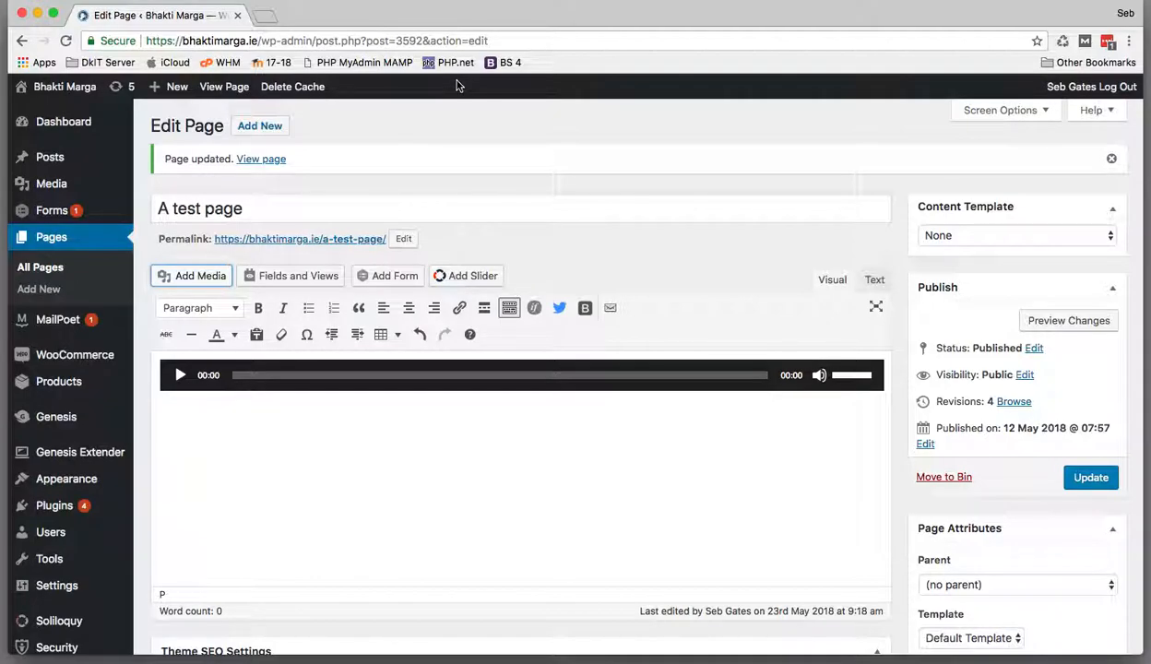